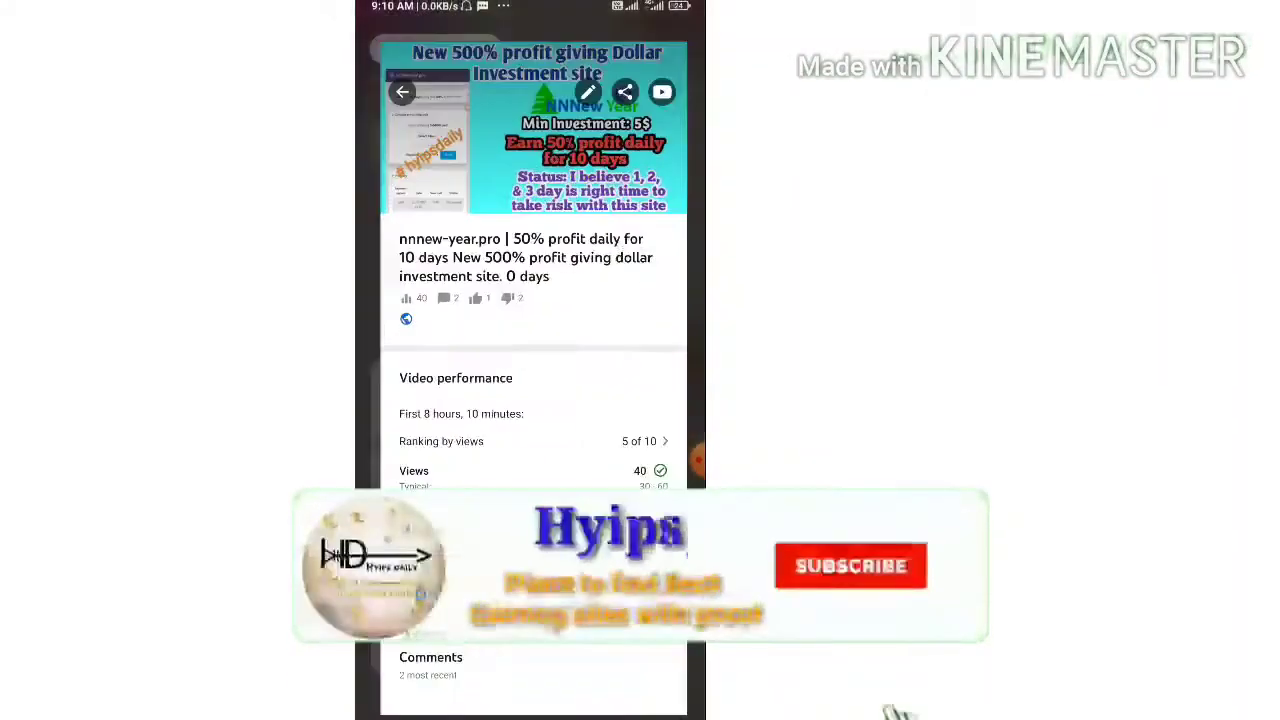
Step: Leave YouTube Studio analytics for the nnnew-year.pro home page
click(850, 566)
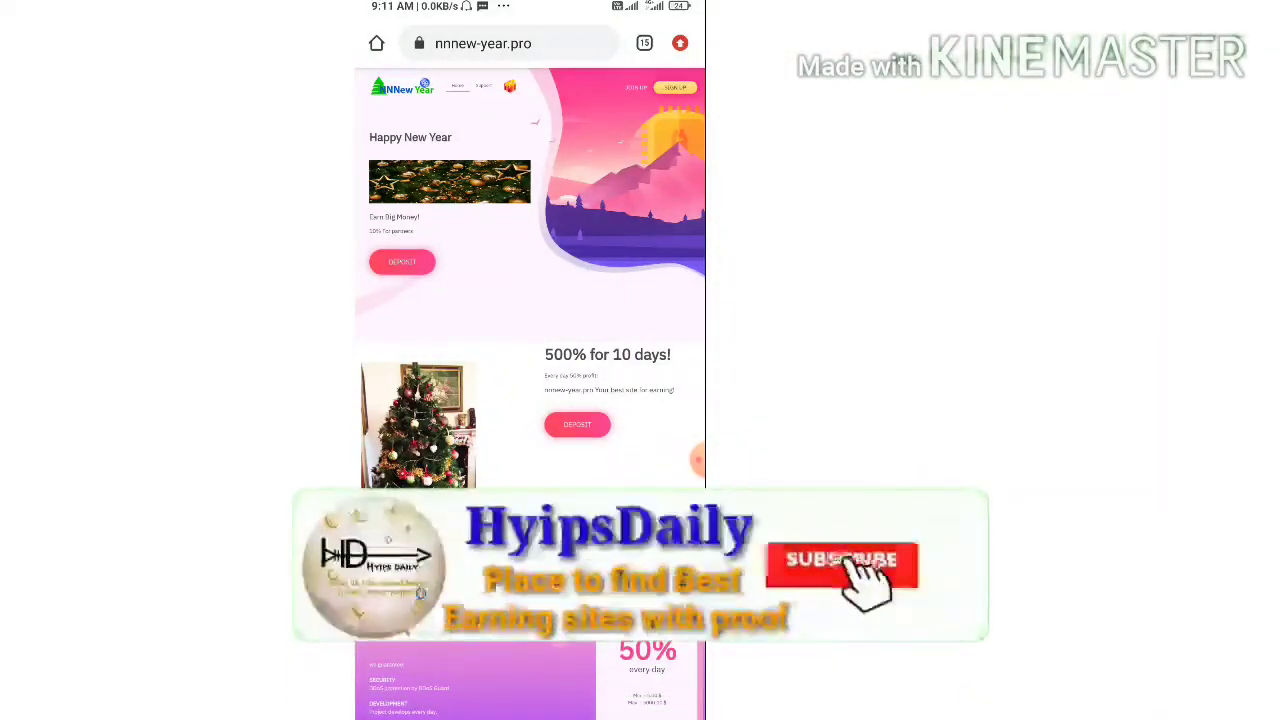
Step: Sign in to the account, reaching the dashboard with Total Input 5.00 and Balance 2.50
click(840, 560)
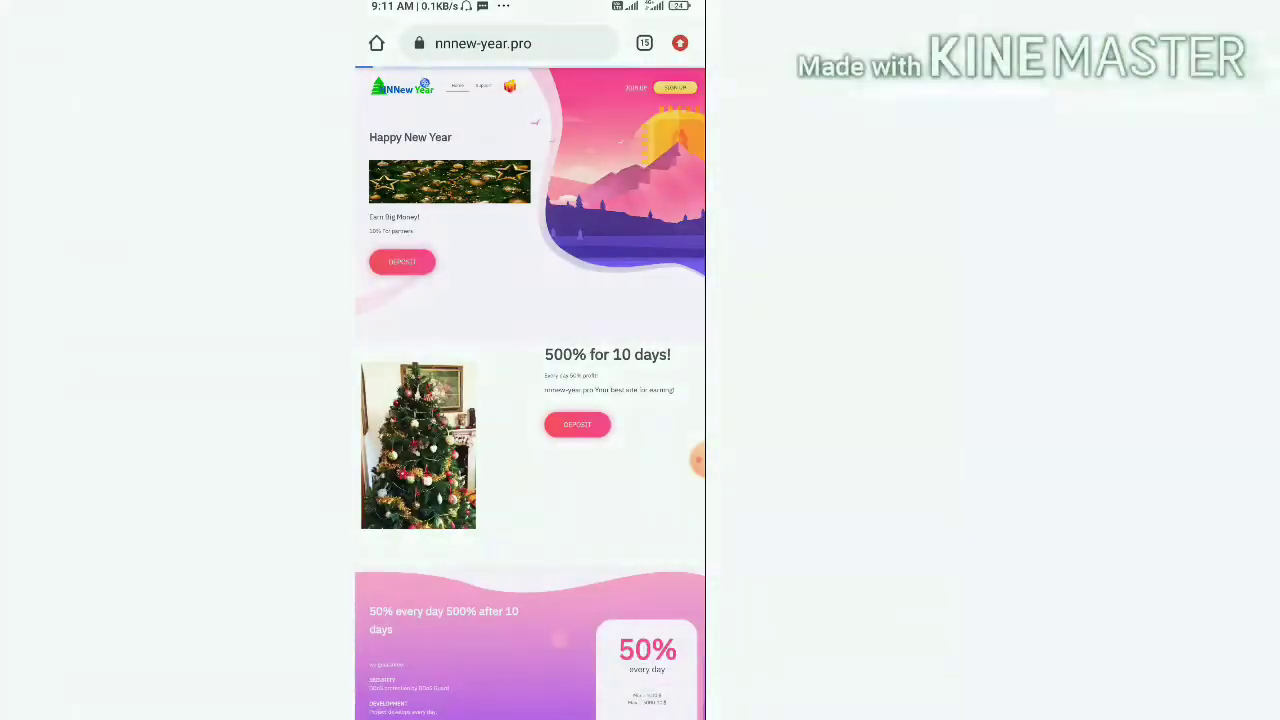
click(676, 88)
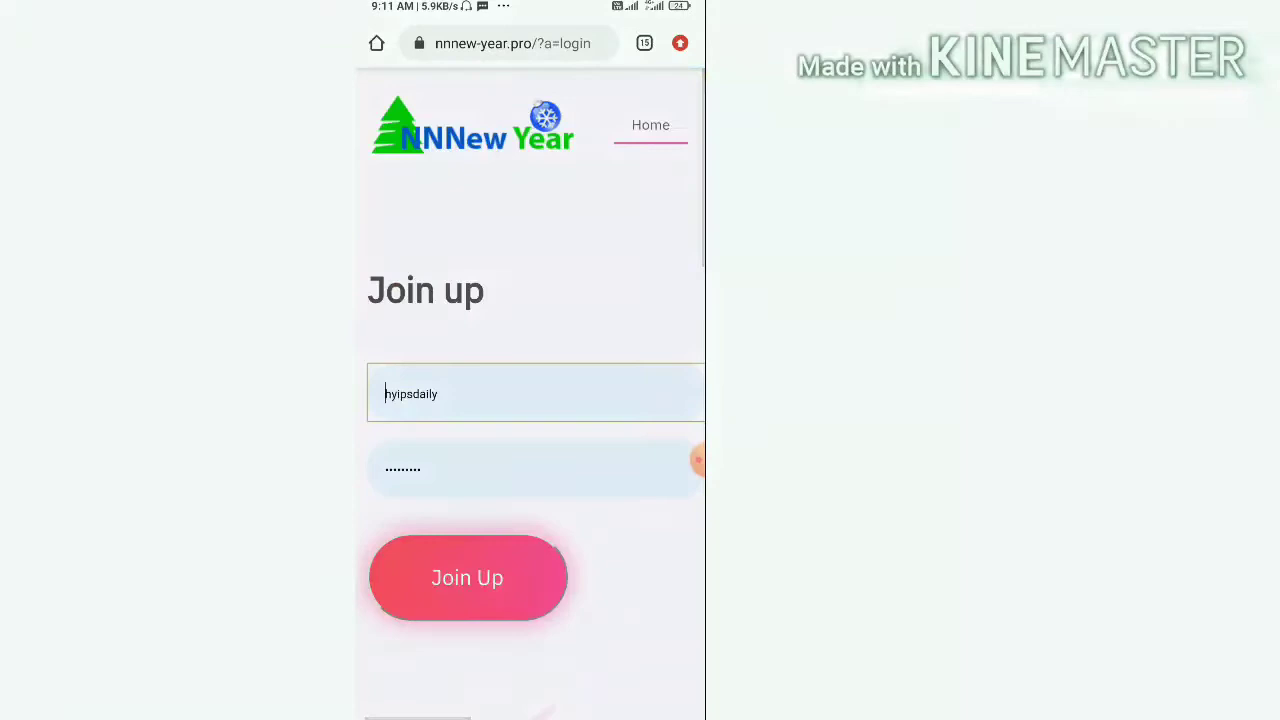
click(468, 576)
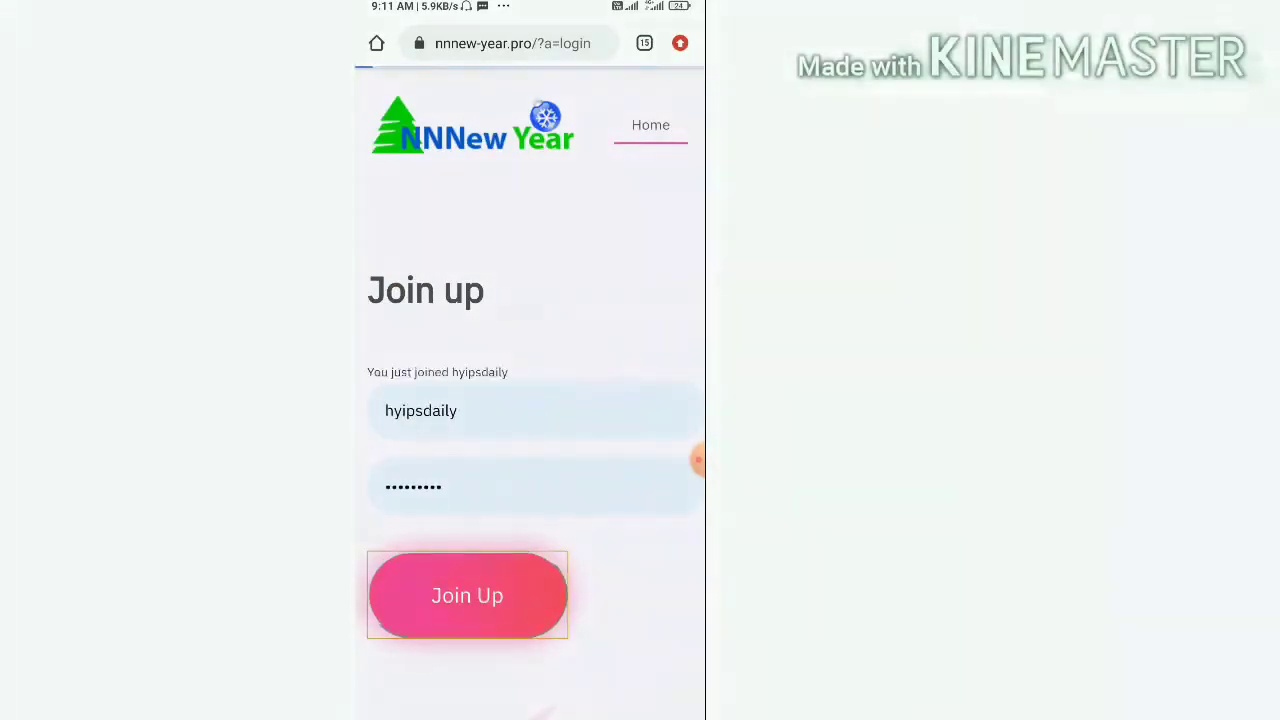
click(468, 596)
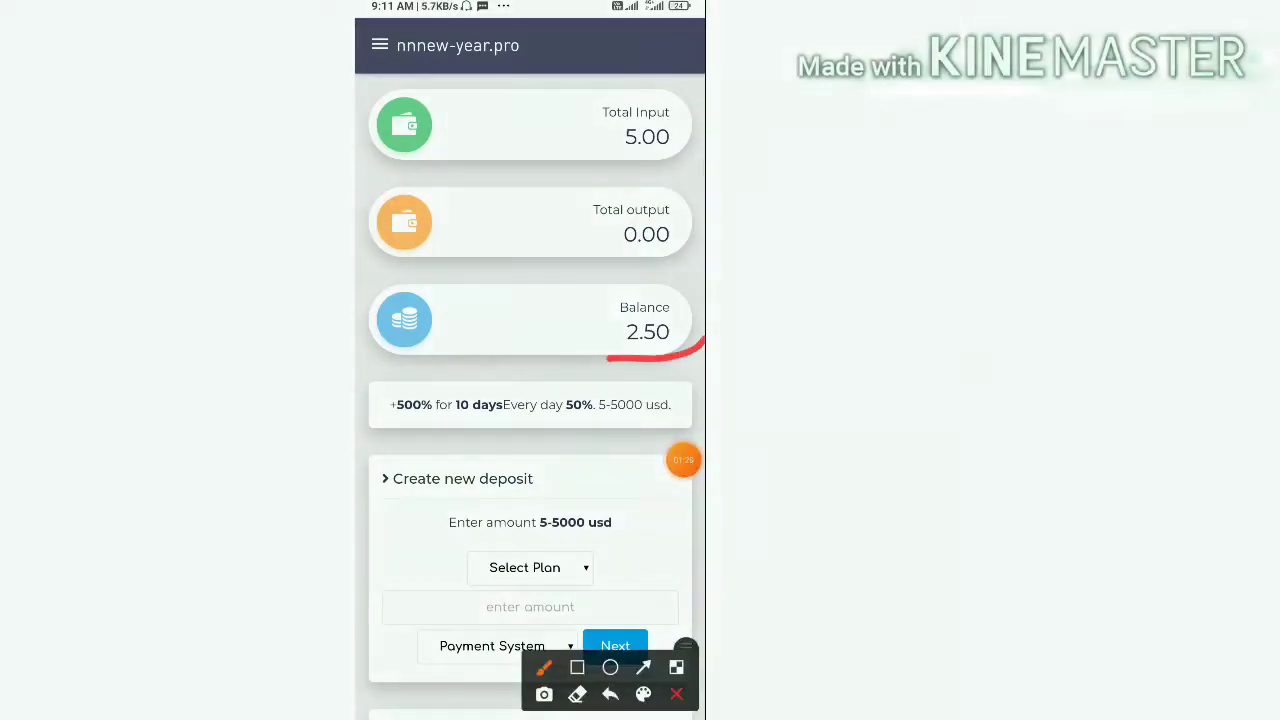
Step: Go to the Withdraw funds page via the navigation menu, showing balance 2.50
click(676, 694)
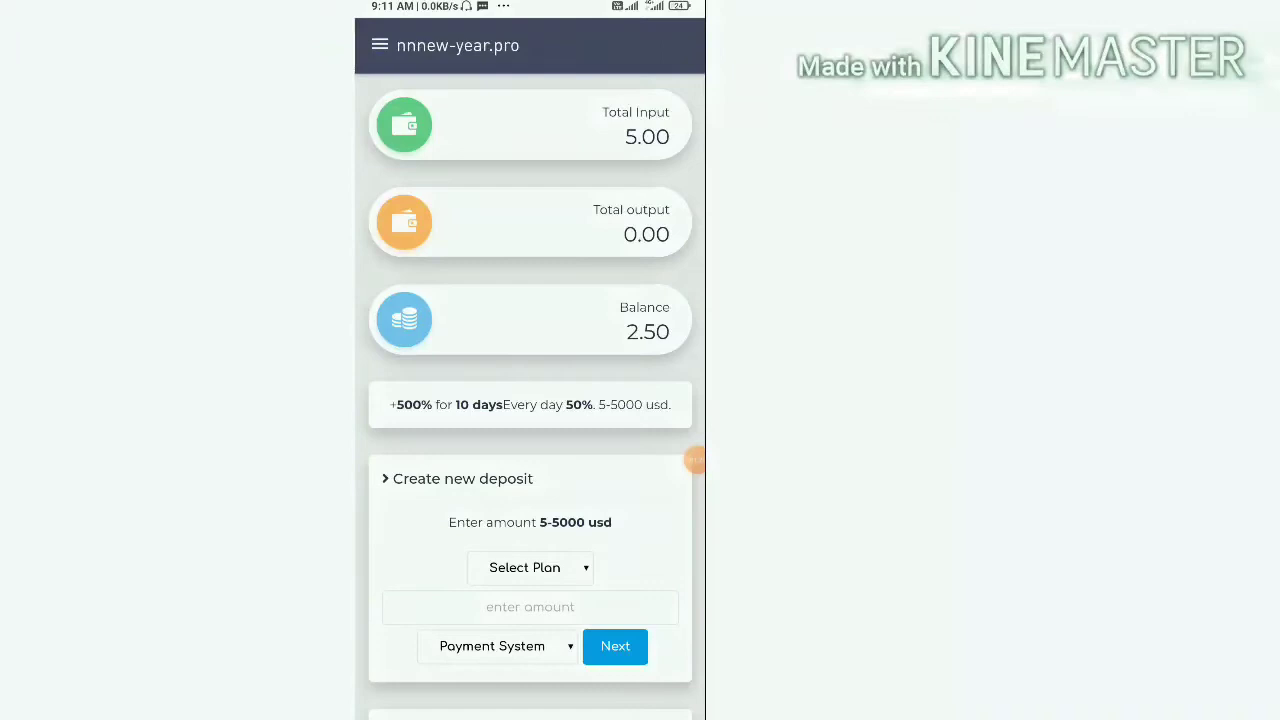
click(380, 44)
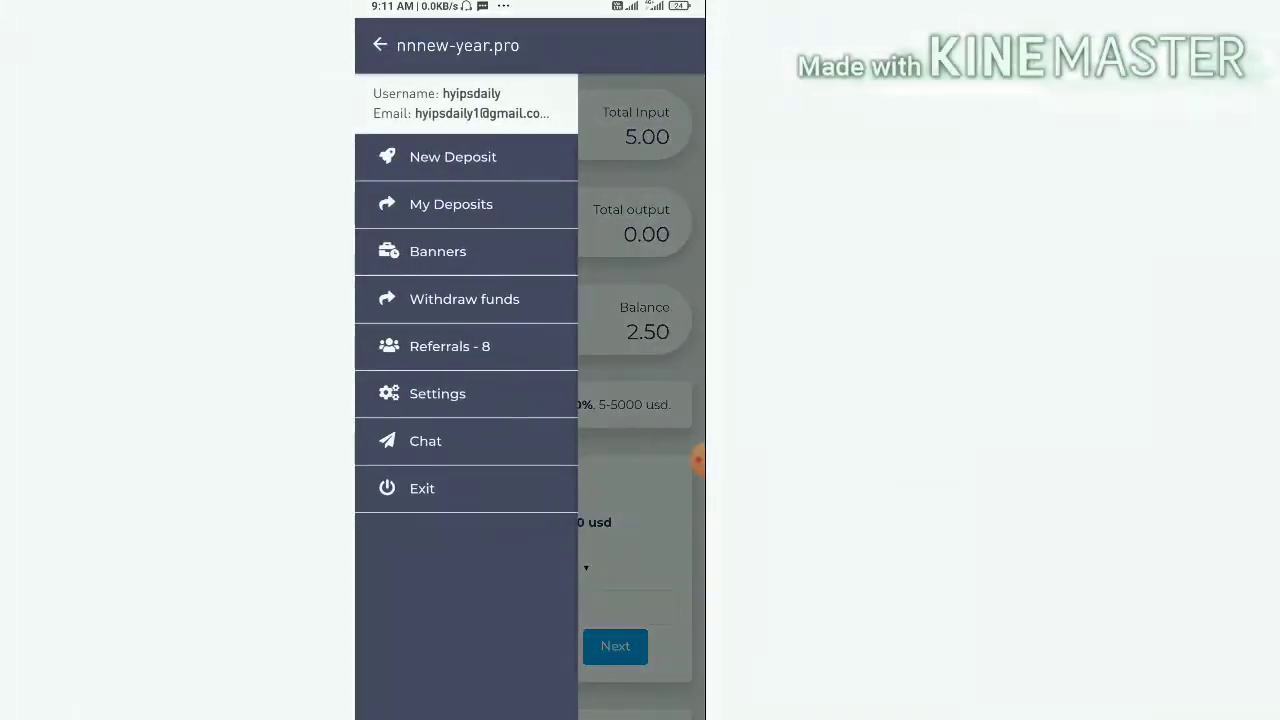
click(464, 300)
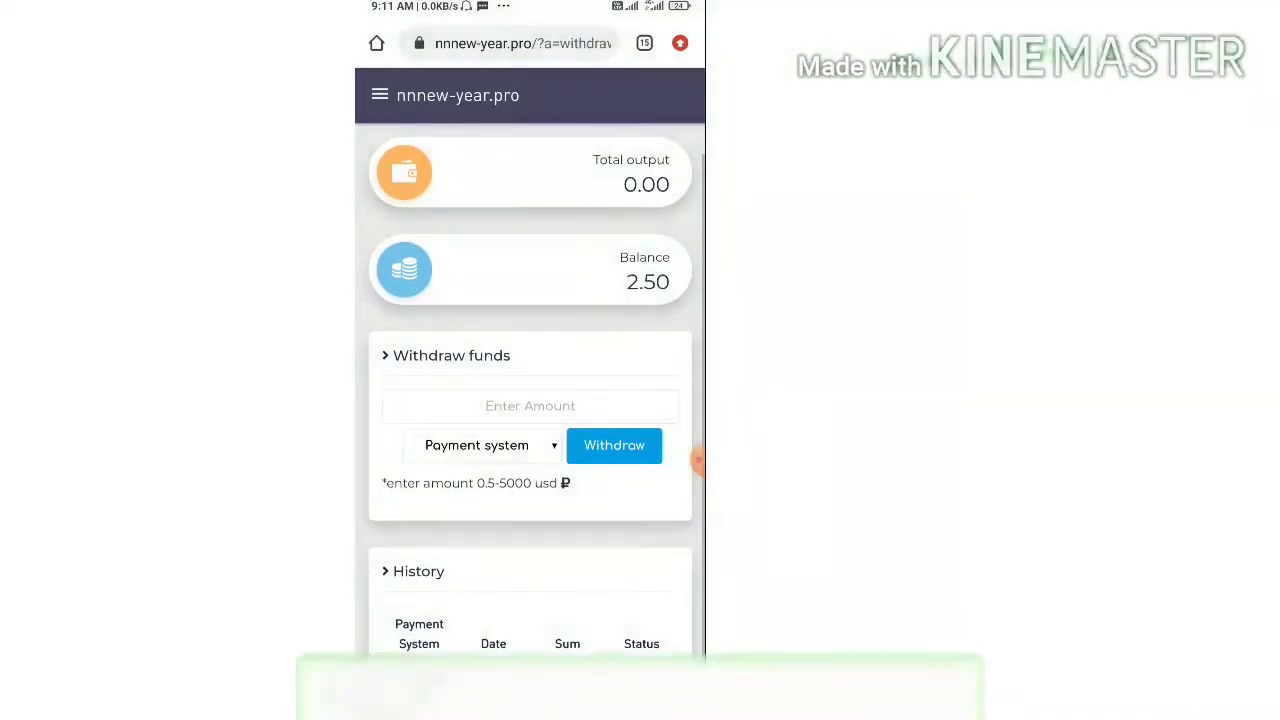
Step: Request a 2.5 withdrawal to Perfect Money from the withdrawal form
click(530, 404)
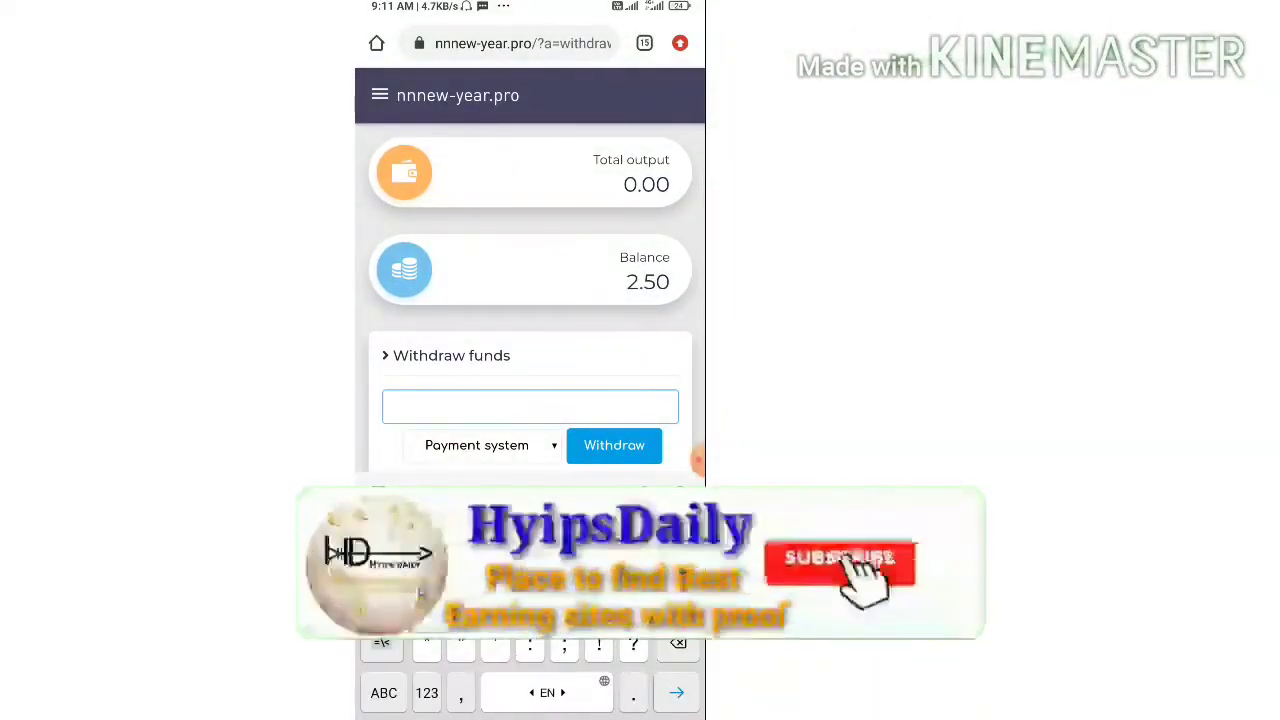
text(2.50)
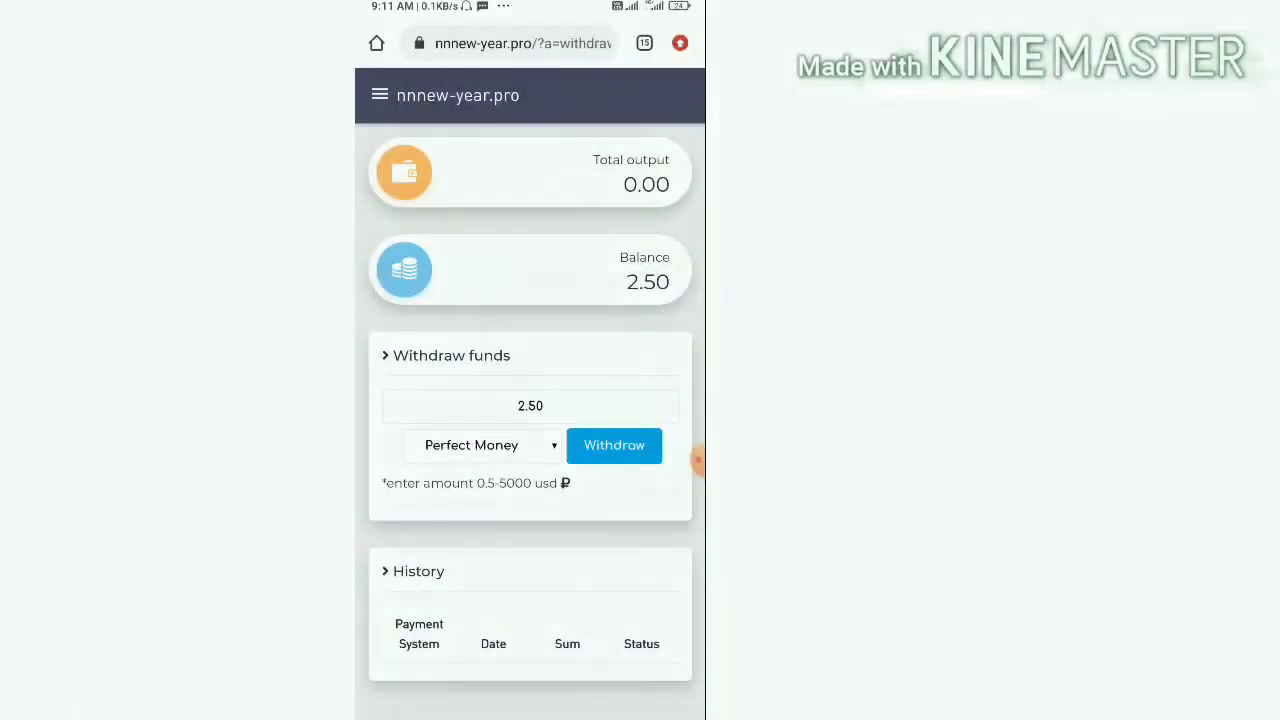
click(614, 444)
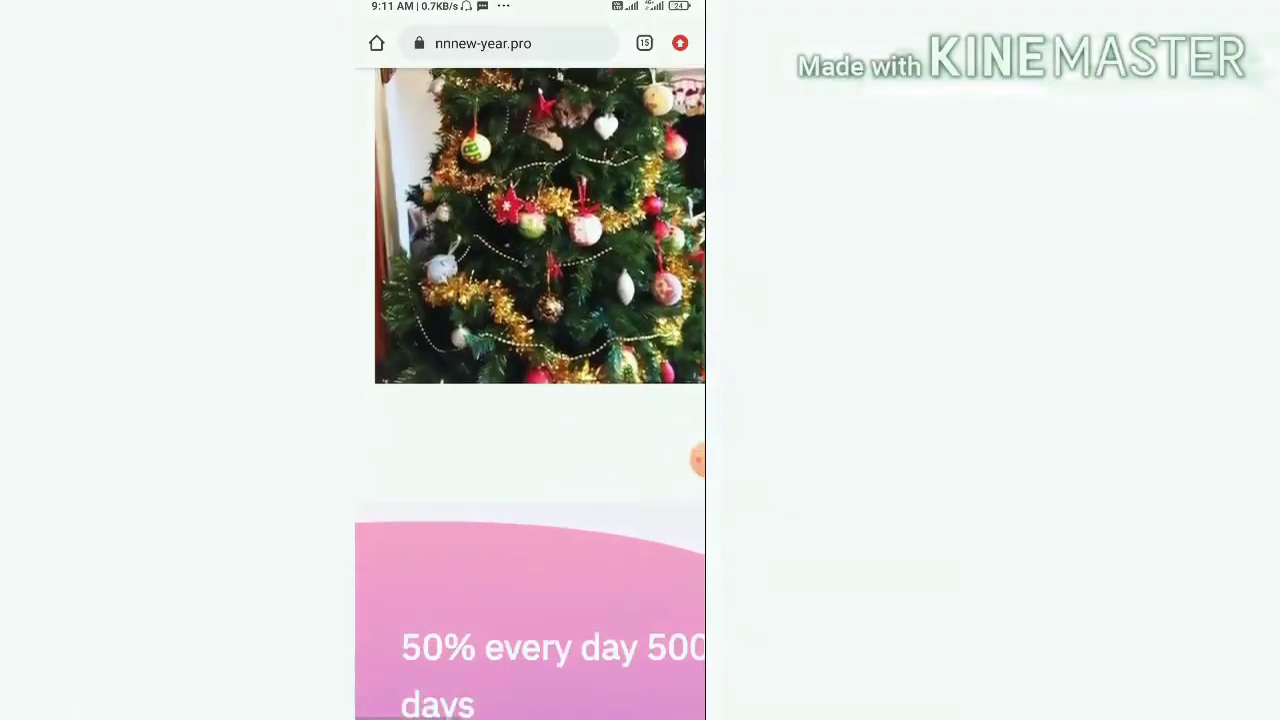
Step: Review the New Deposits and Latest payments lists, then view the Perfect Money statement showing the 2.5 receipt
scroll(down, 3)
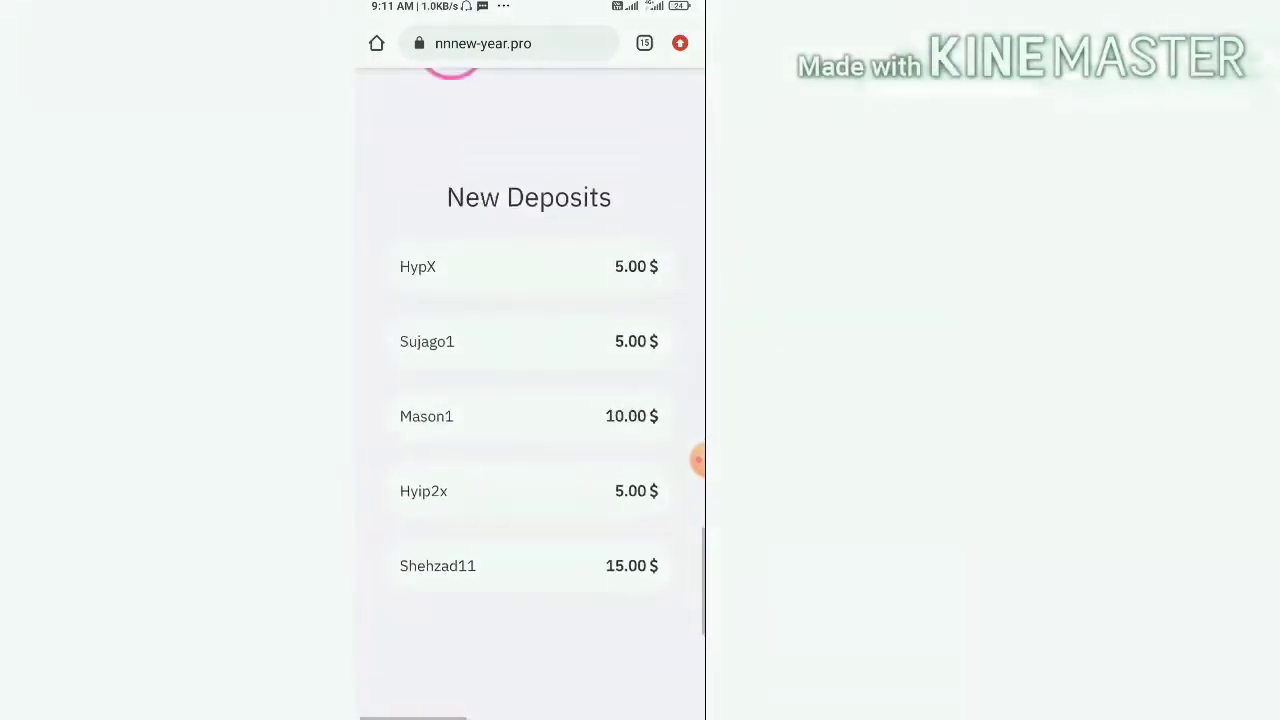
scroll(right, 3)
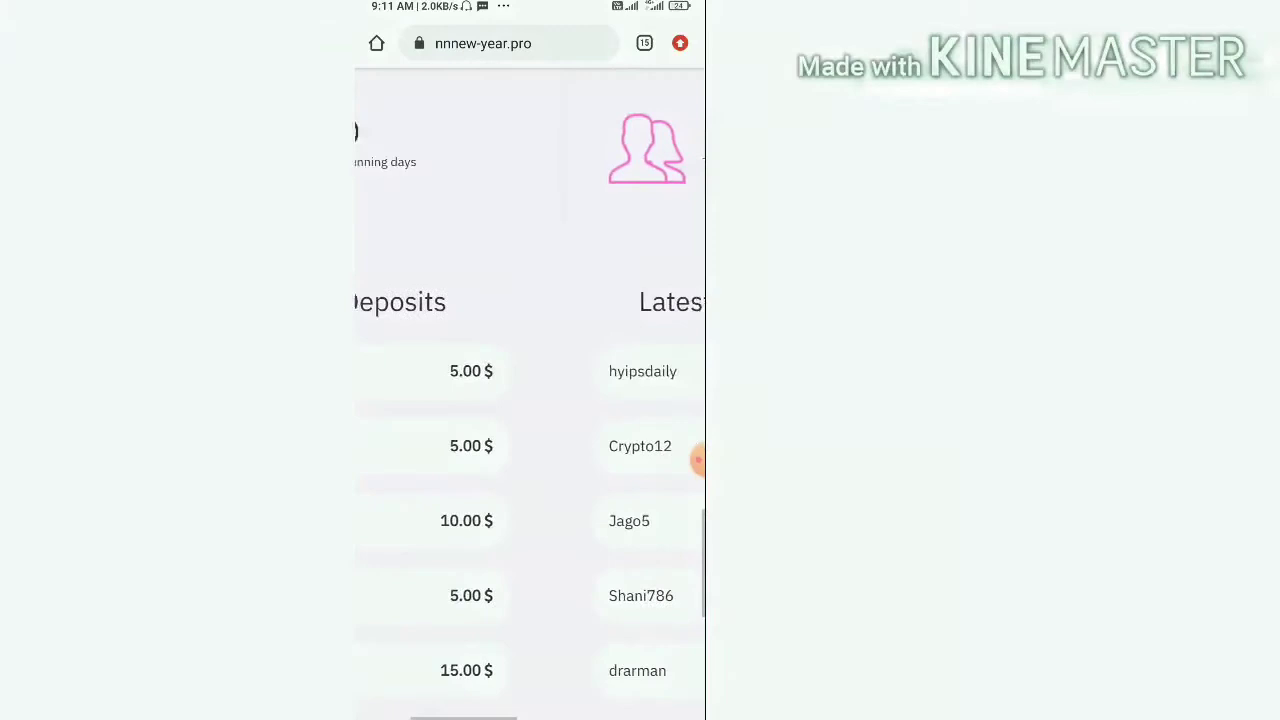
scroll(right, 3)
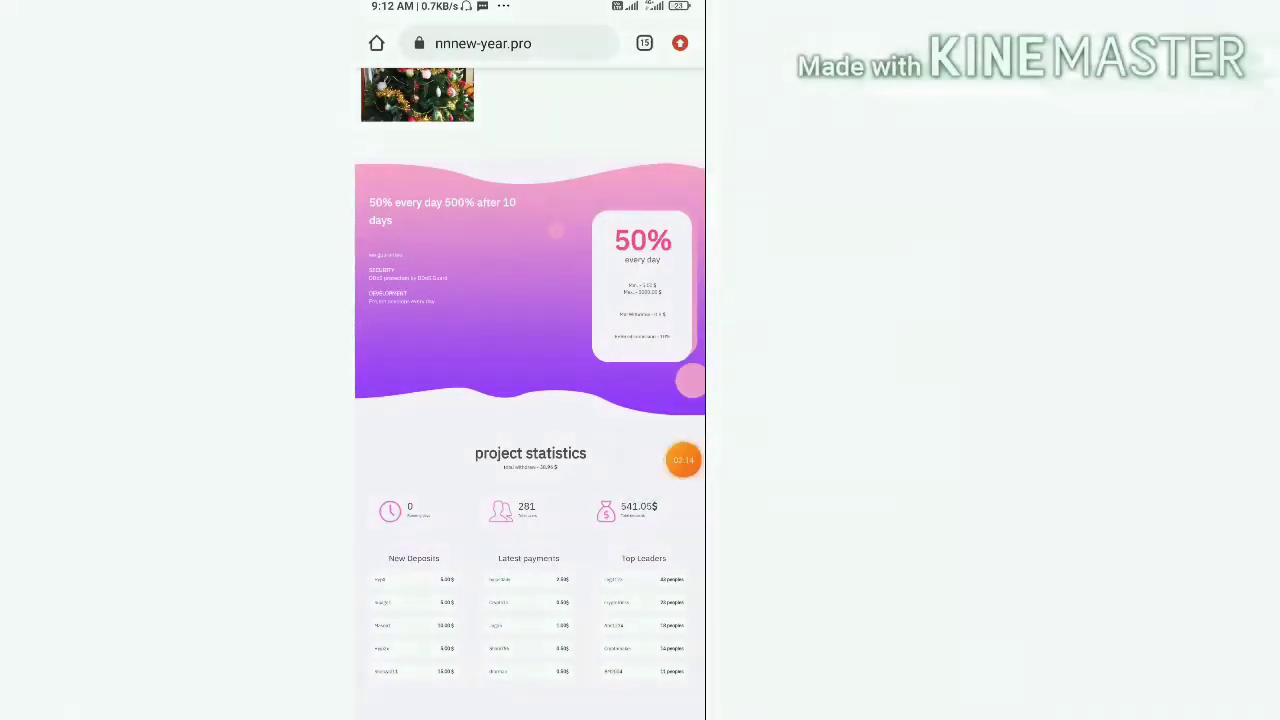
click(684, 460)
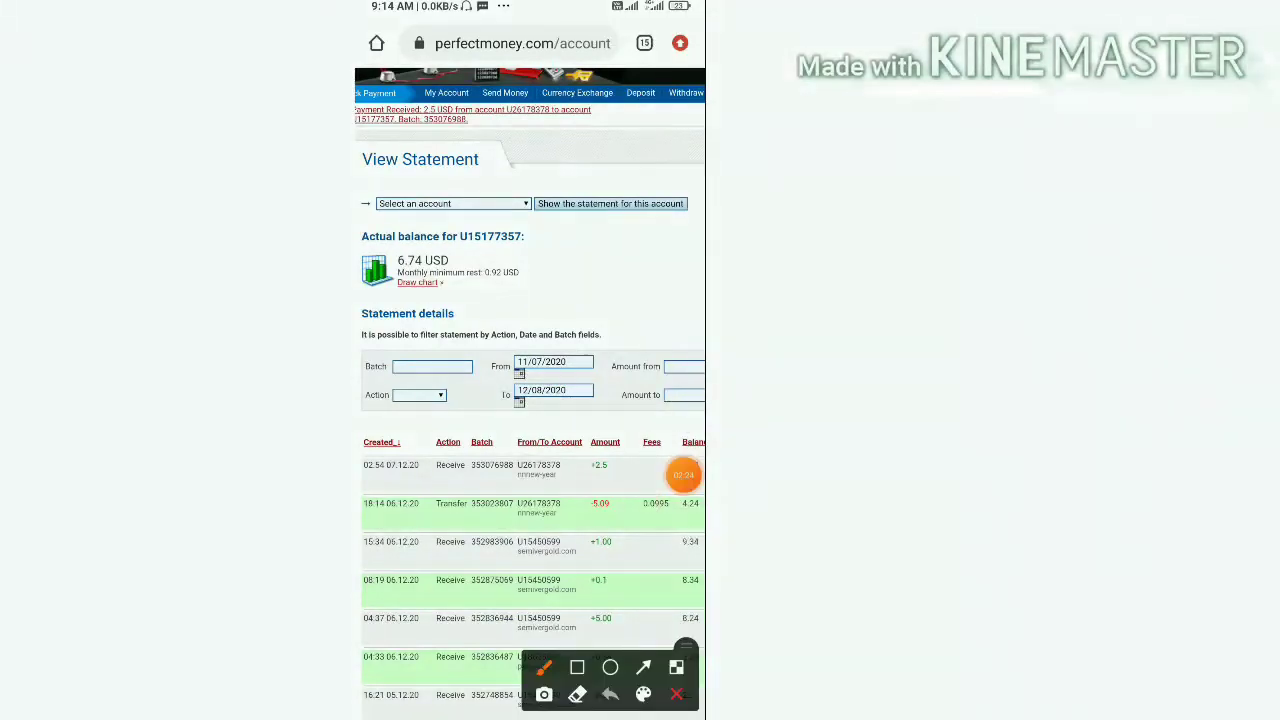
Step: Check the 2.5 USD received entry in the Perfect Money statement and return to nnnew-year.pro
drag(516, 488, 580, 482)
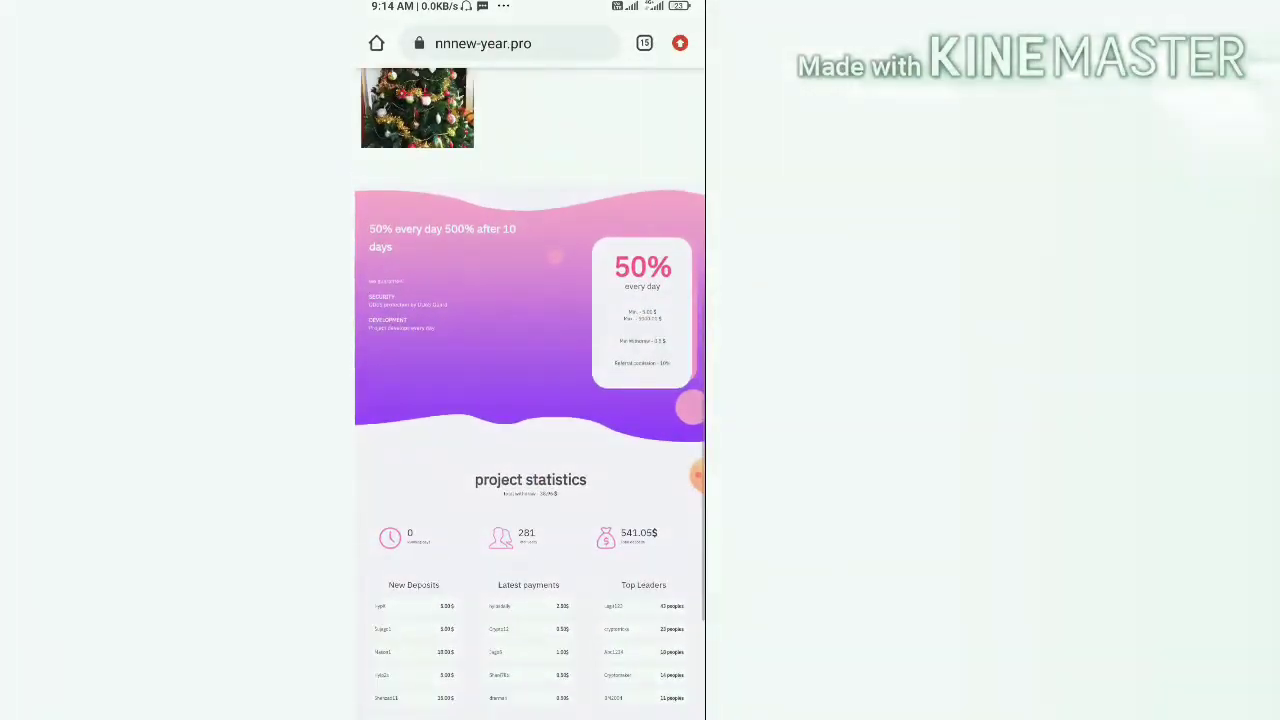
scroll(up, 3)
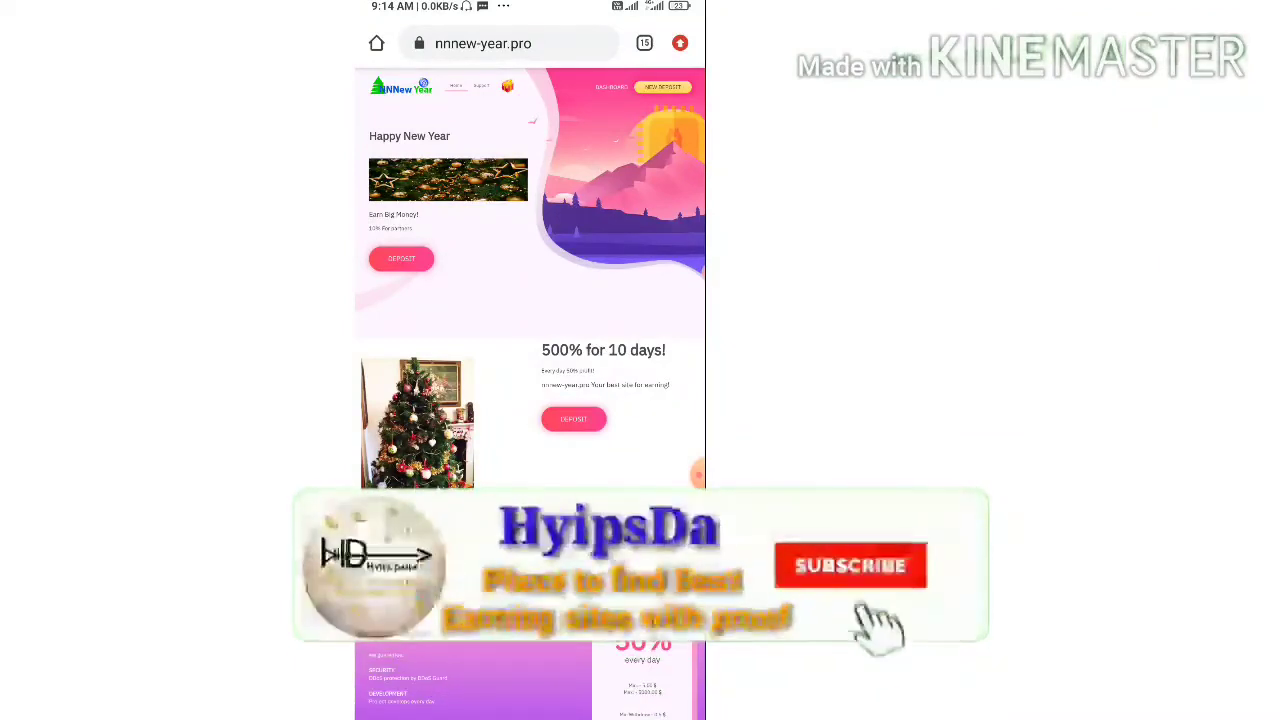
click(850, 564)
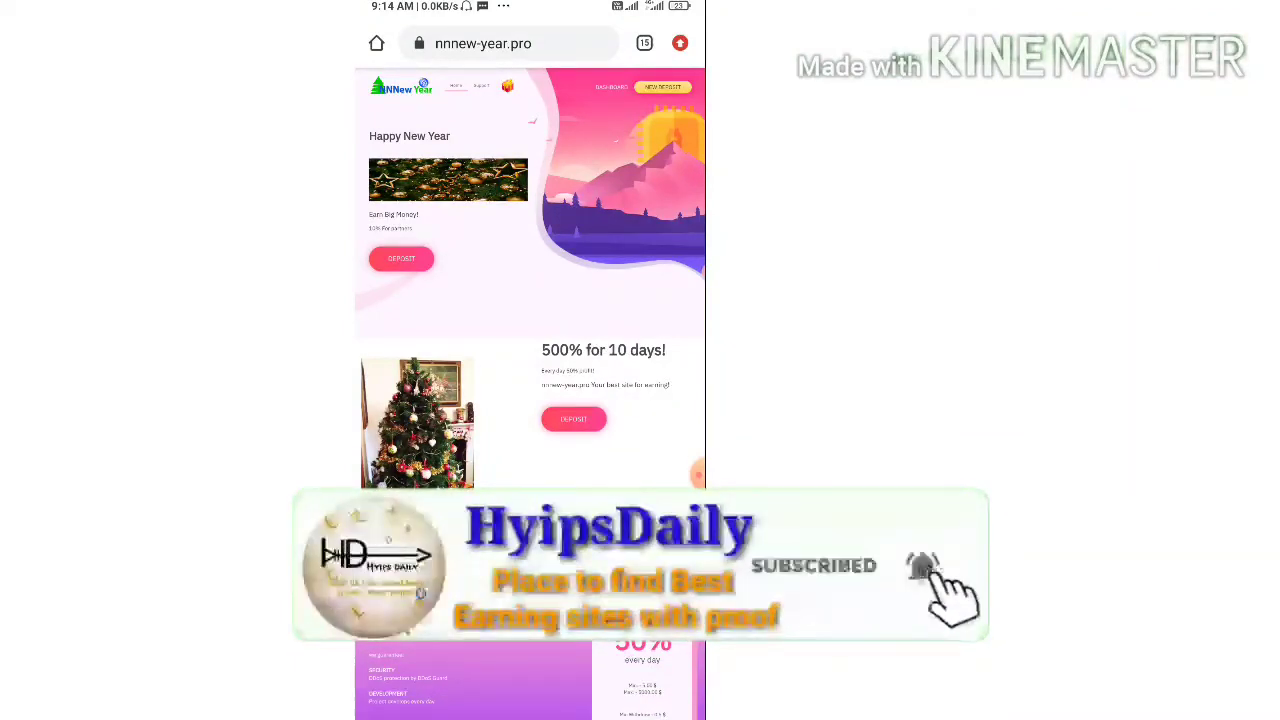
scroll(down, 3)
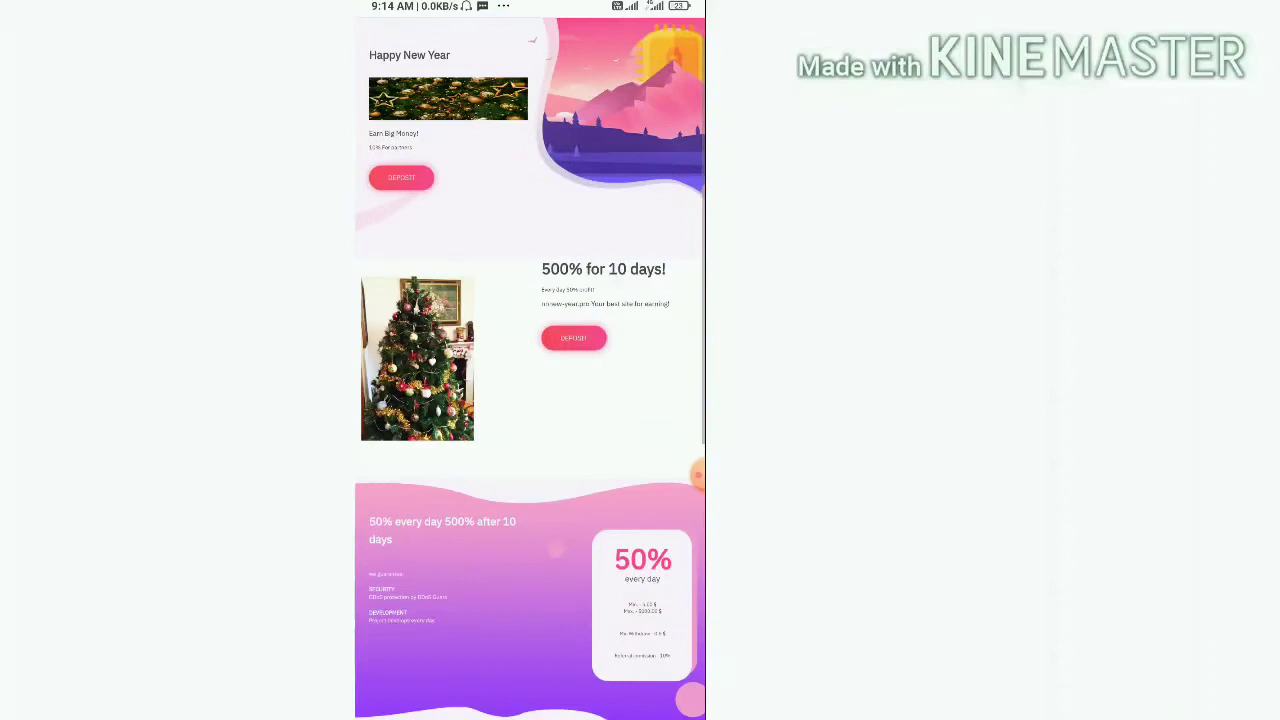